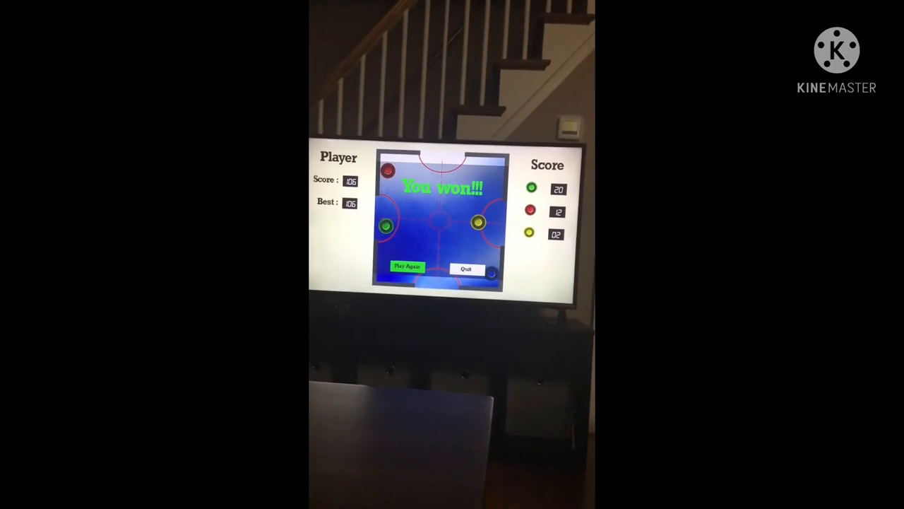
Dismiss the 'You won!!!' screen with Play Again to begin a new air hockey round.
click(407, 267)
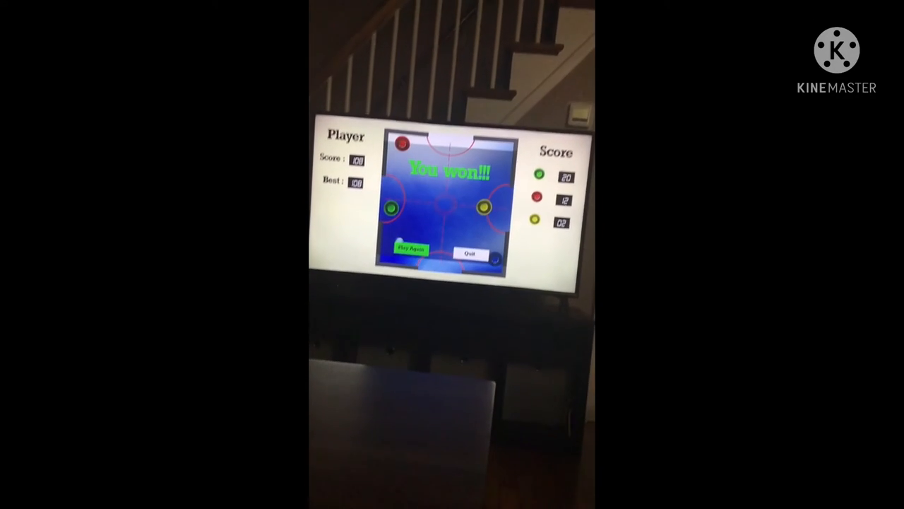
click(411, 249)
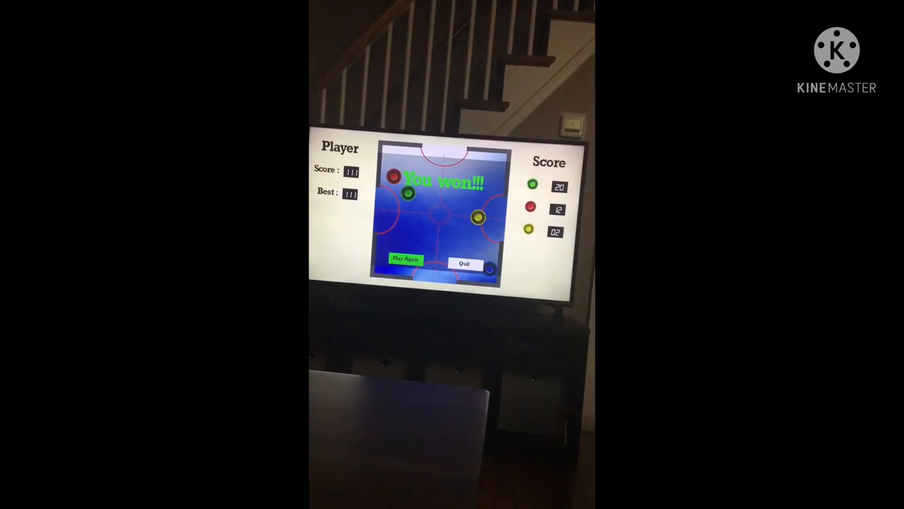
click(405, 258)
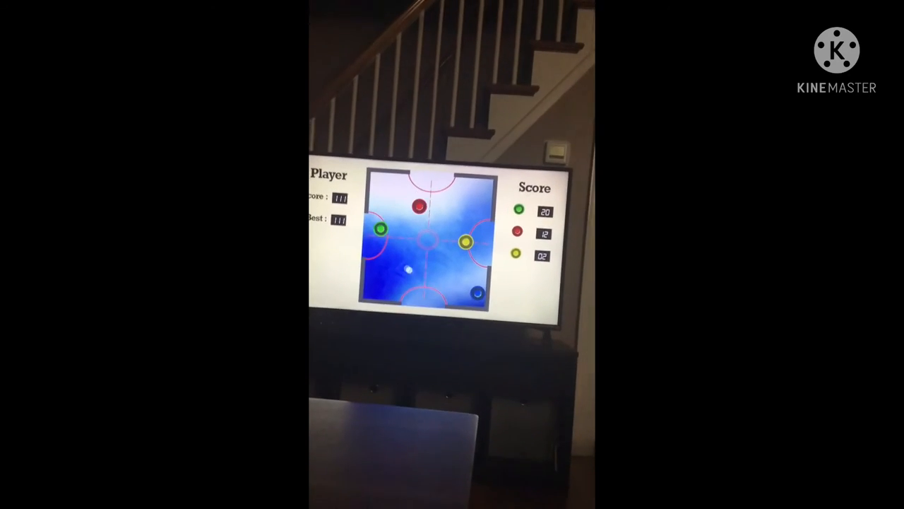